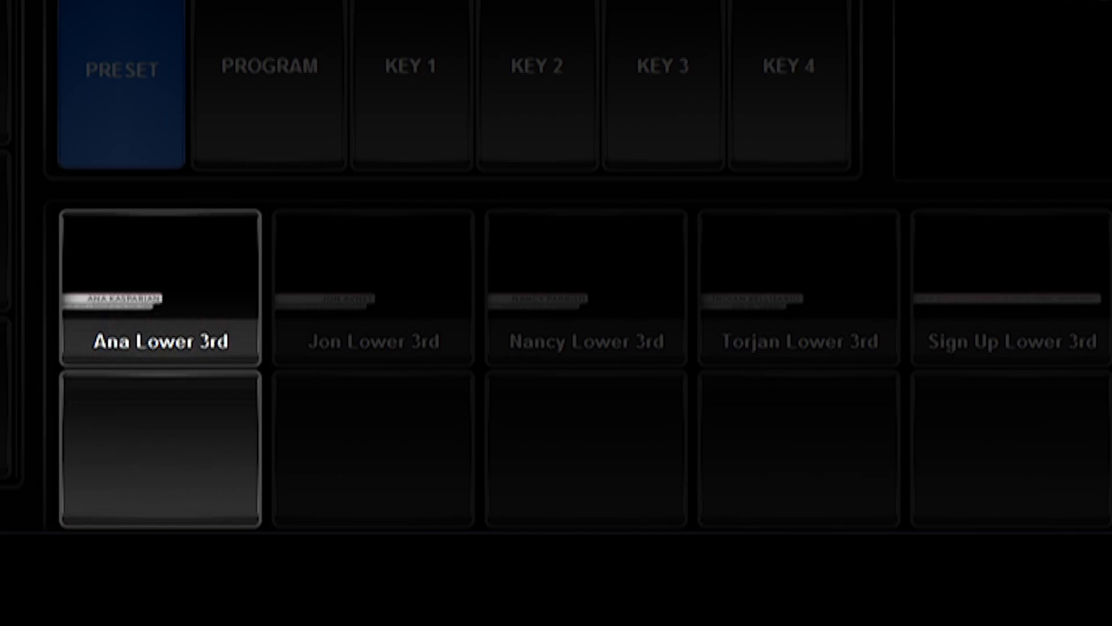
# Select the Nancy Lower 3rd preset, replacing Ana Lower 3rd as the active title
pyautogui.click(585, 287)
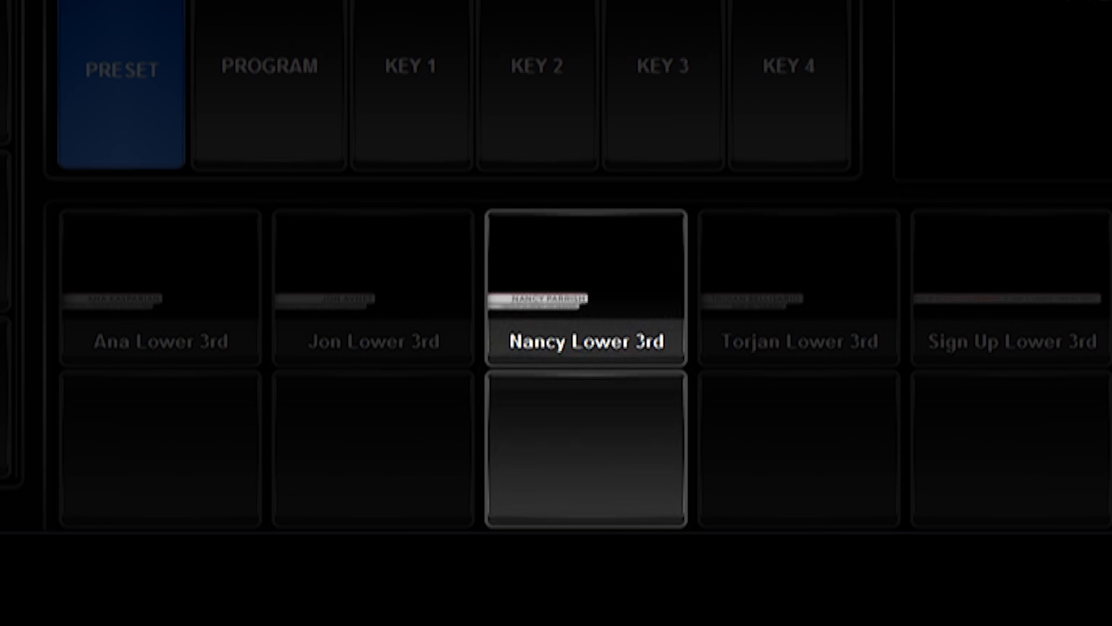